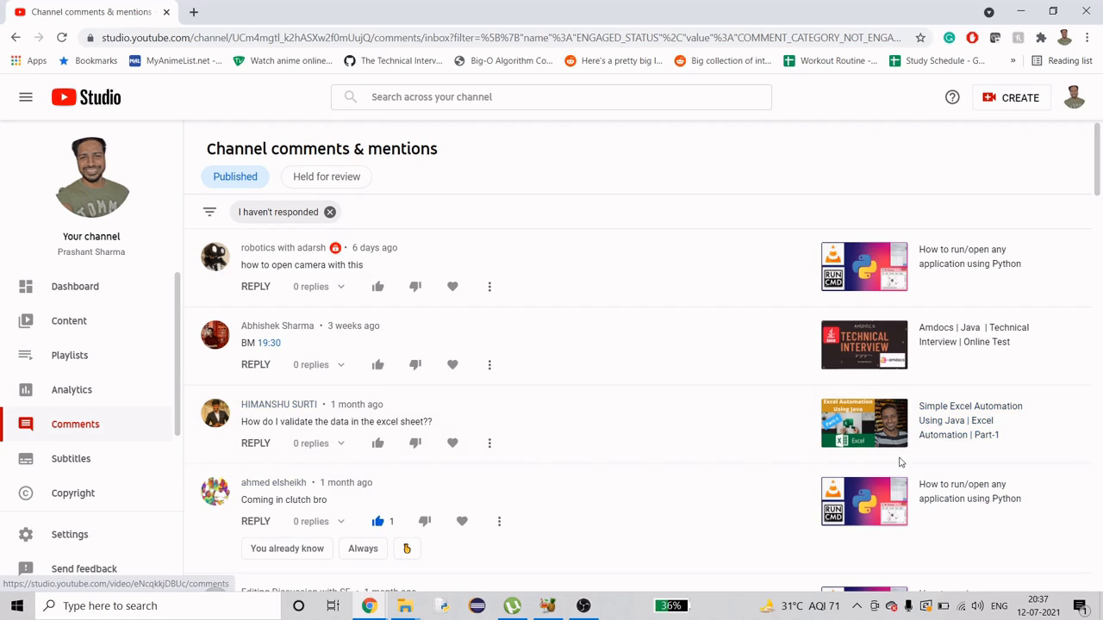
mouse_move(552, 295)
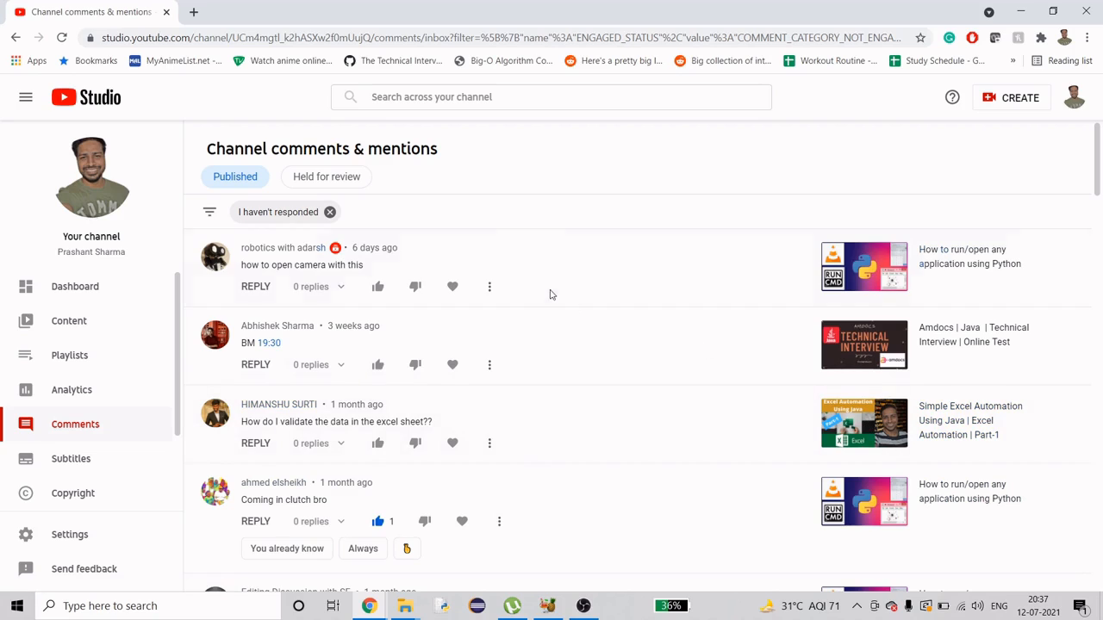
mouse_move(366, 269)
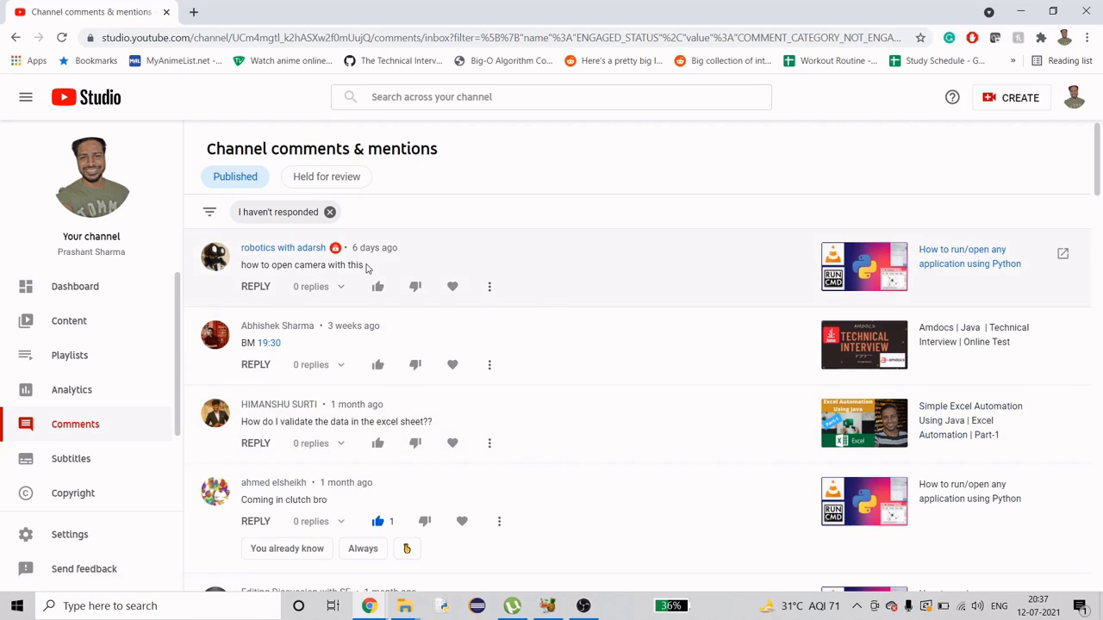
mouse_move(784, 262)
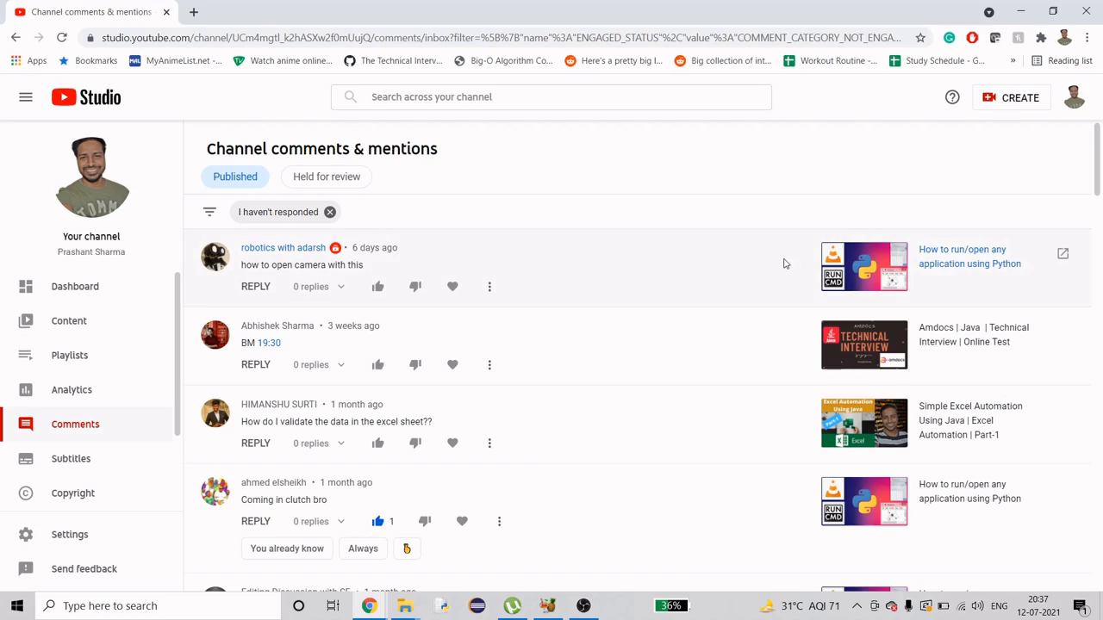
mouse_move(903, 267)
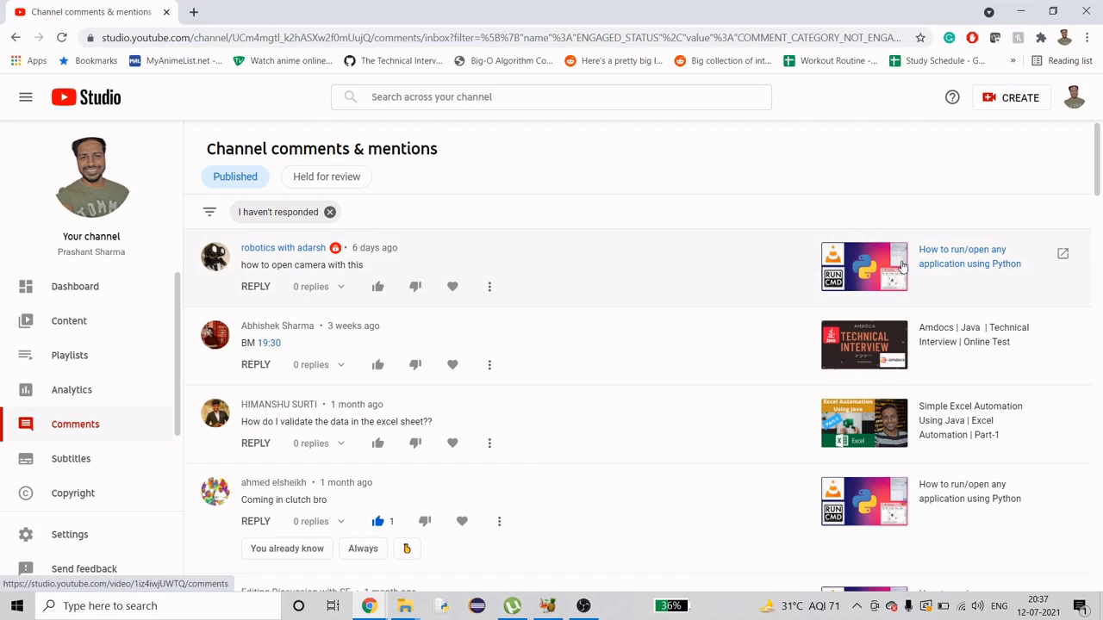
mouse_move(917, 274)
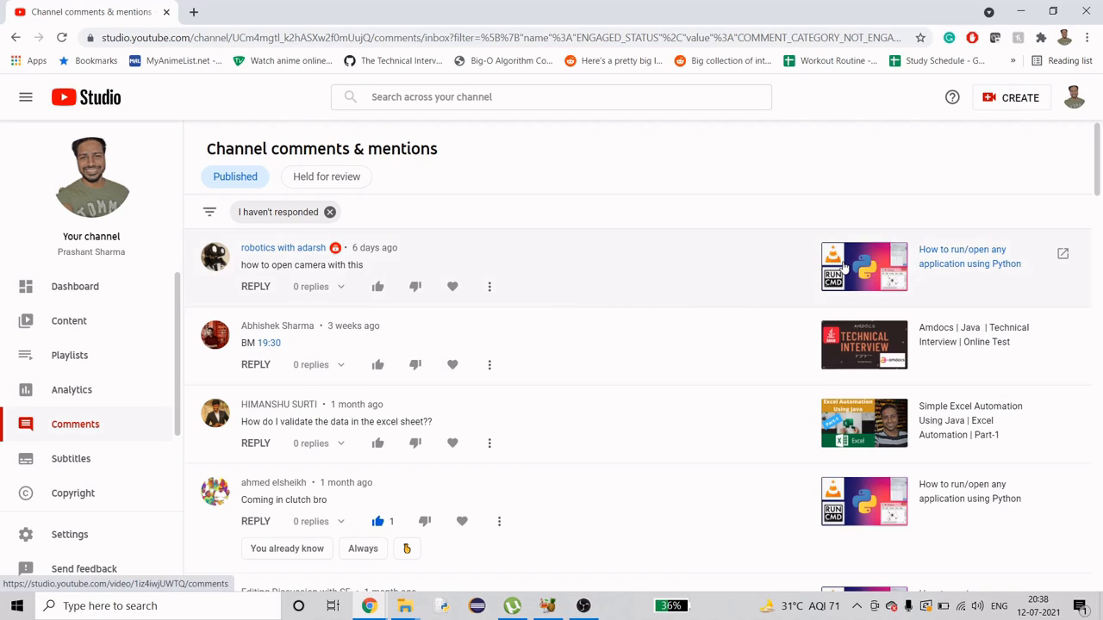
mouse_move(793, 188)
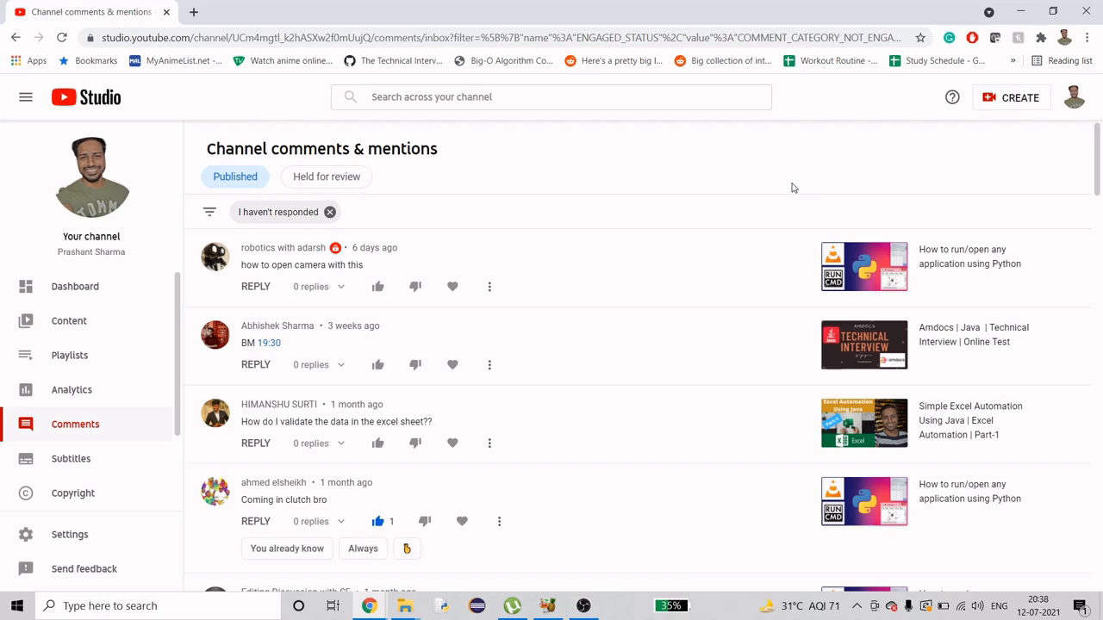
Step: Try launching Camera, Paint and Notepad by name from the Run dialog, dismissing the cannot-find errors
type("ca")
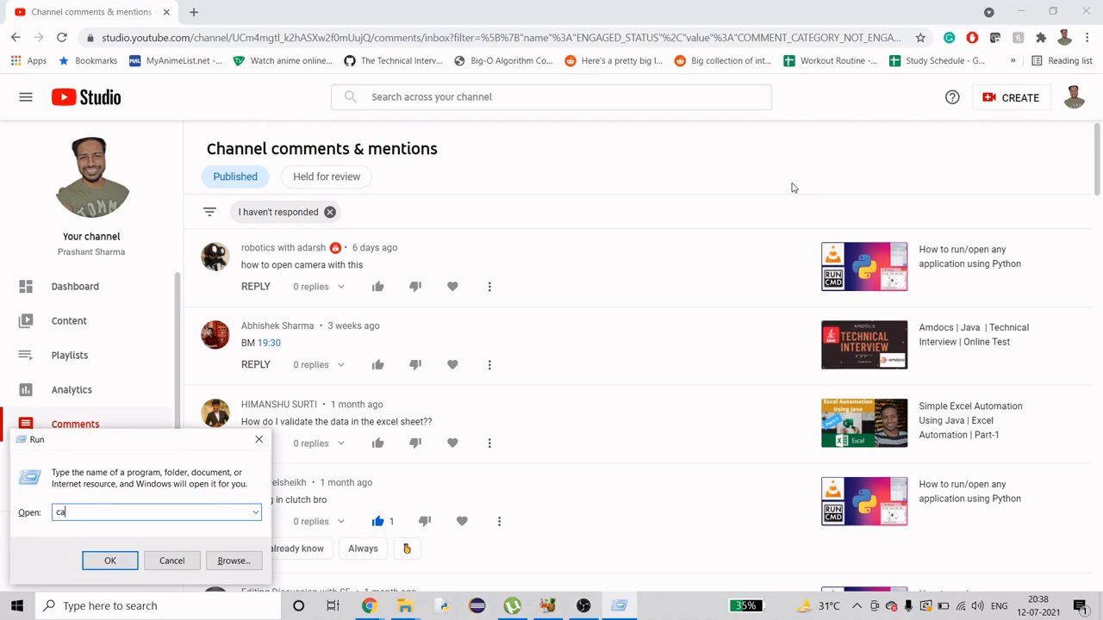
left_click(110, 561)
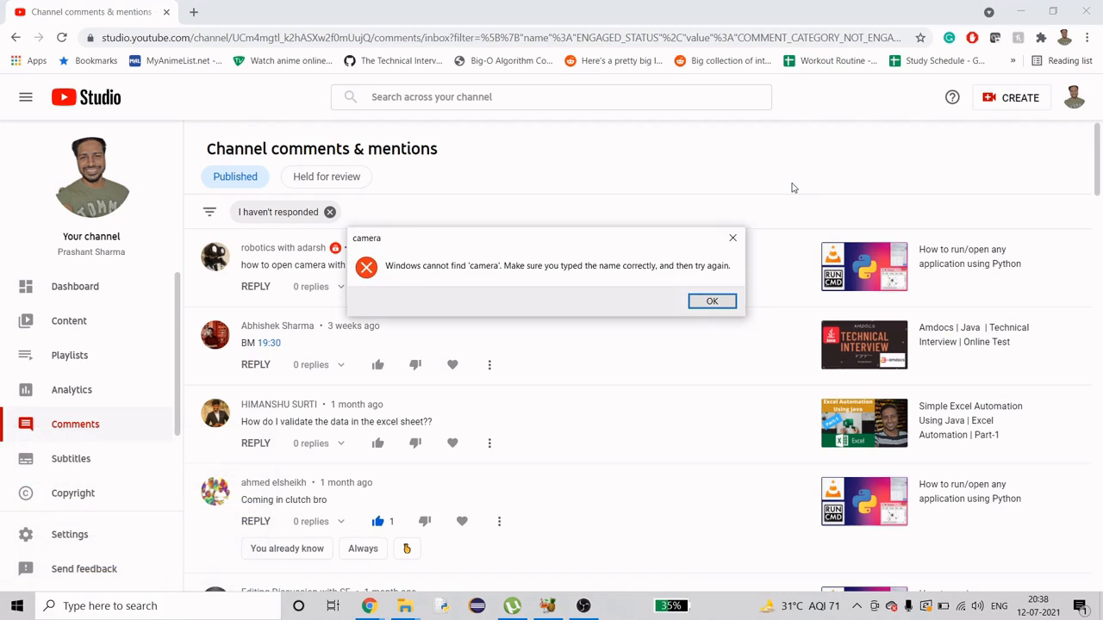
left_click(712, 300)
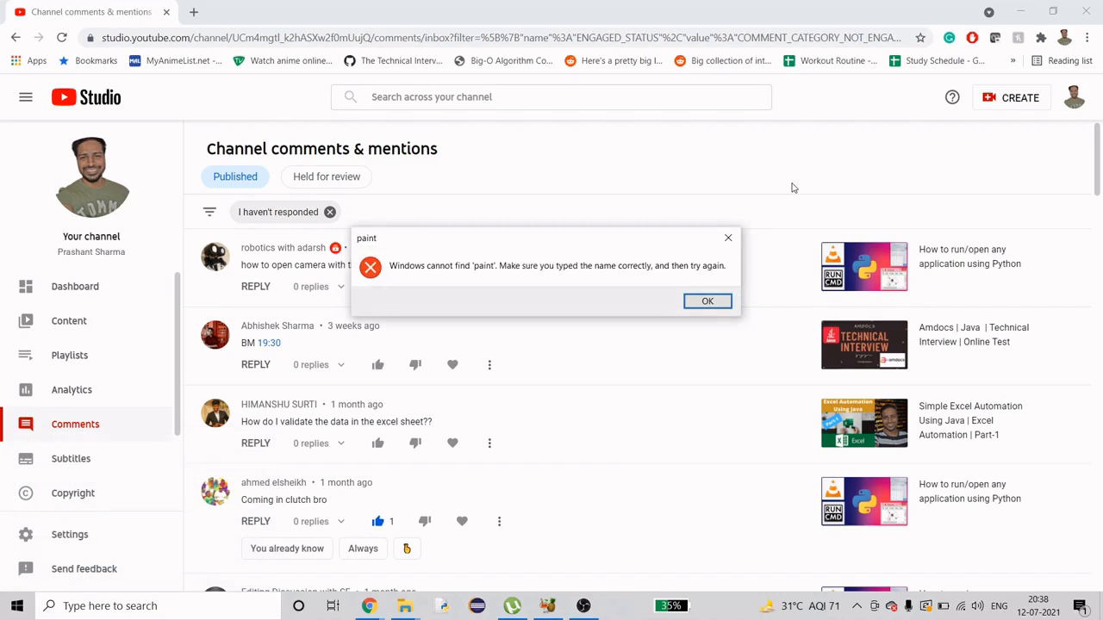
left_click(707, 300)
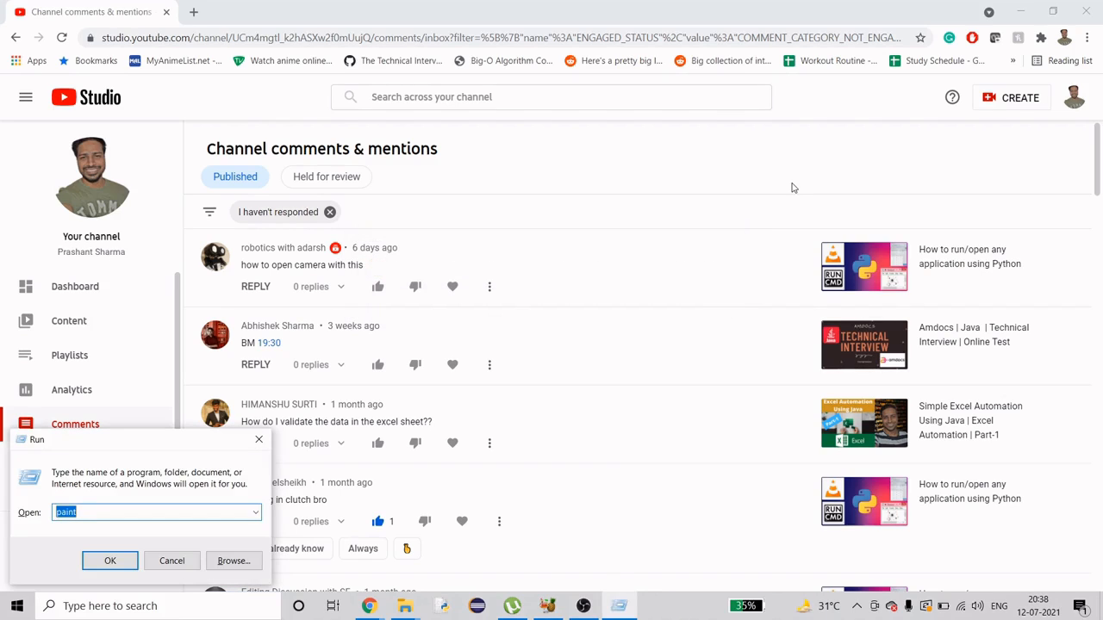
type("note")
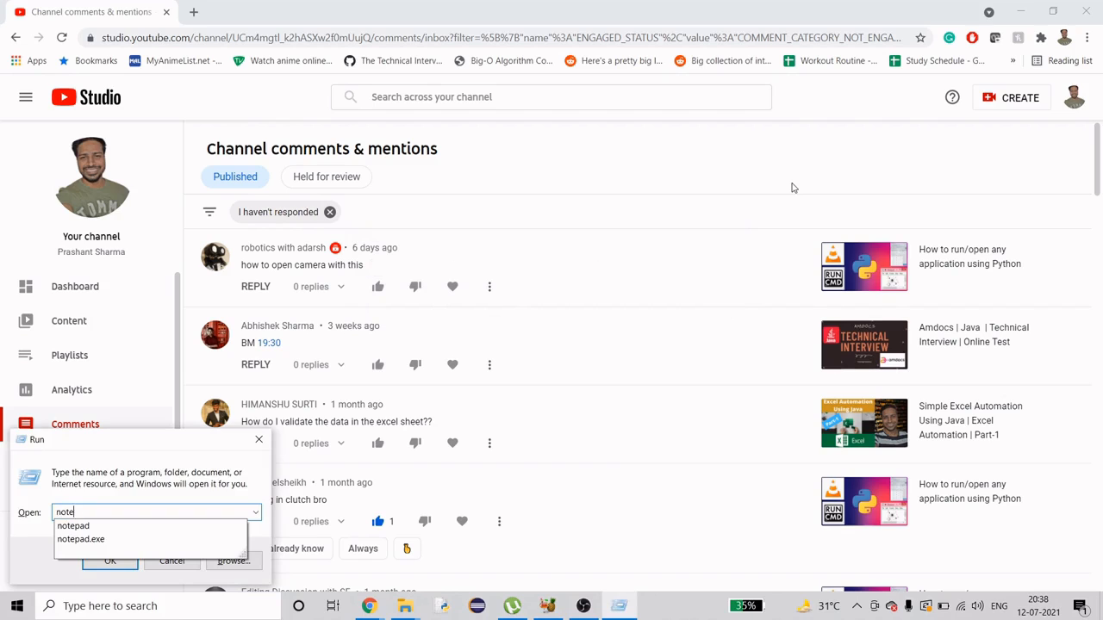
left_click(110, 562)
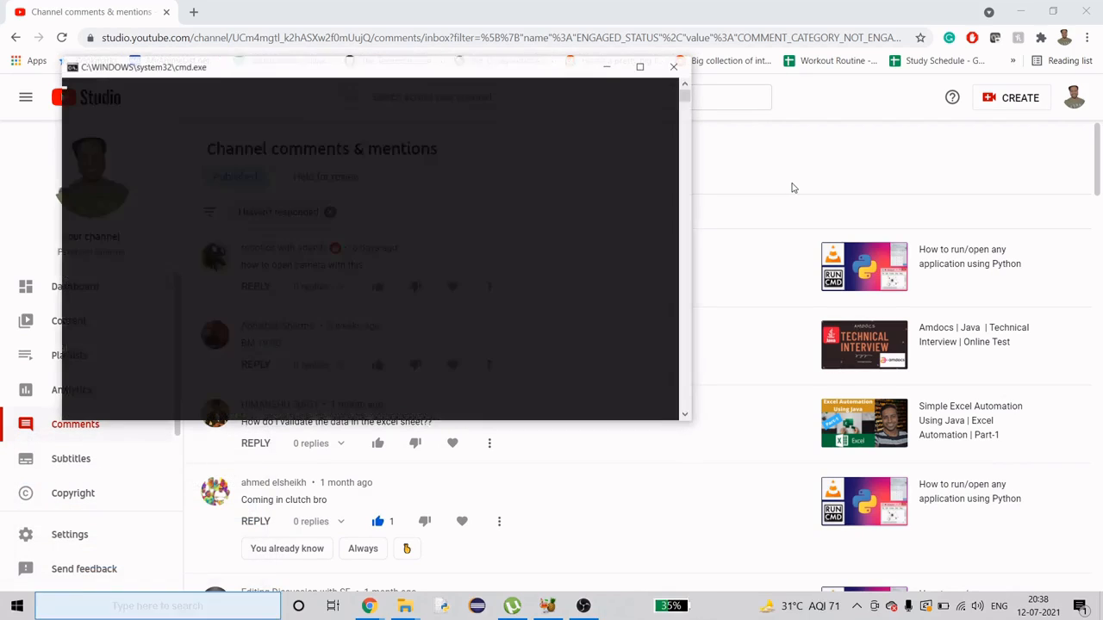
Step: Close that window and open a Command Prompt from the Run dialog with cmd
left_click(674, 65)
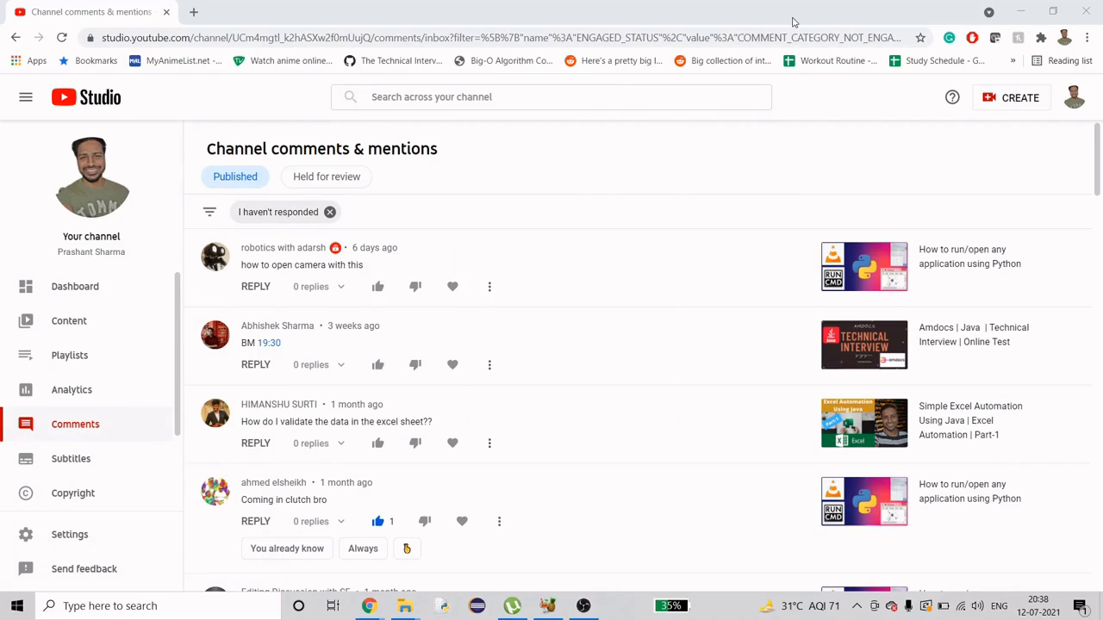
mouse_move(855, 145)
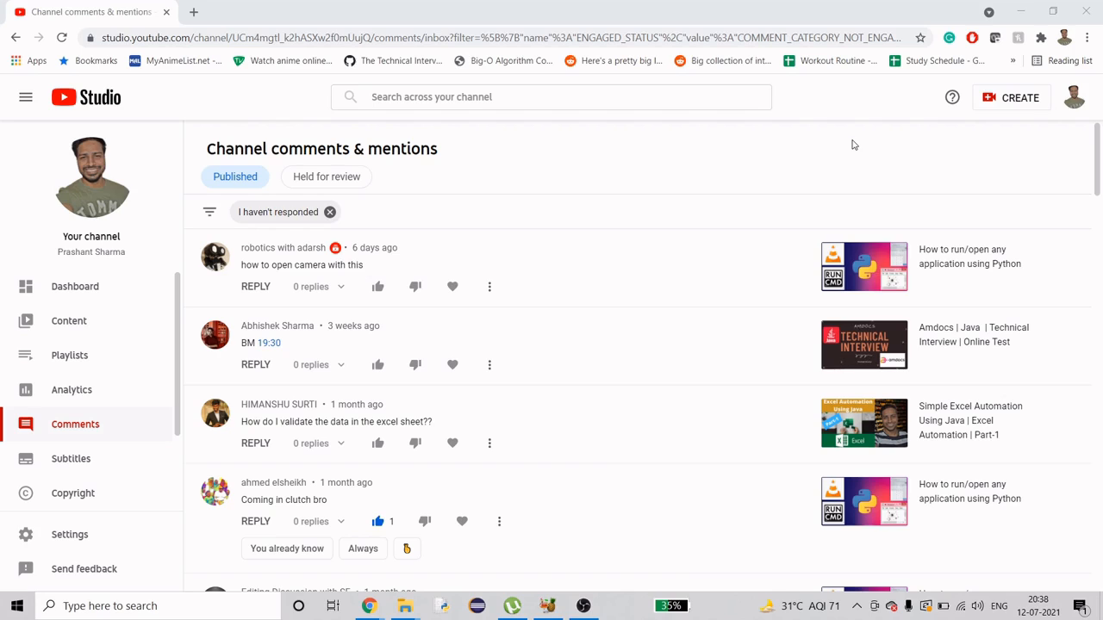
mouse_move(359, 262)
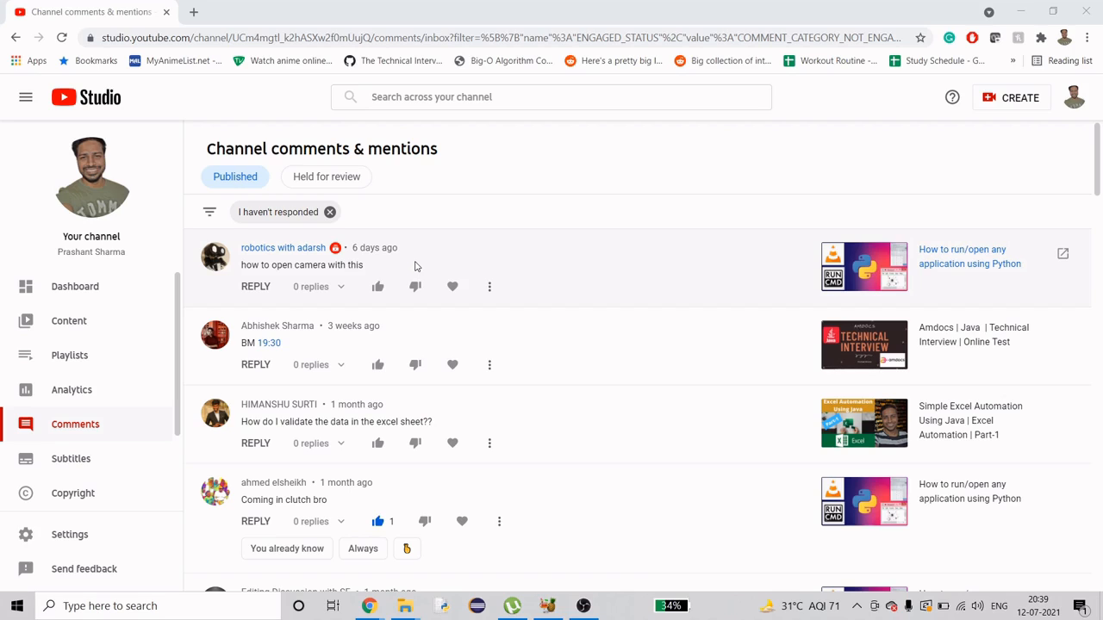
key("Win+r")
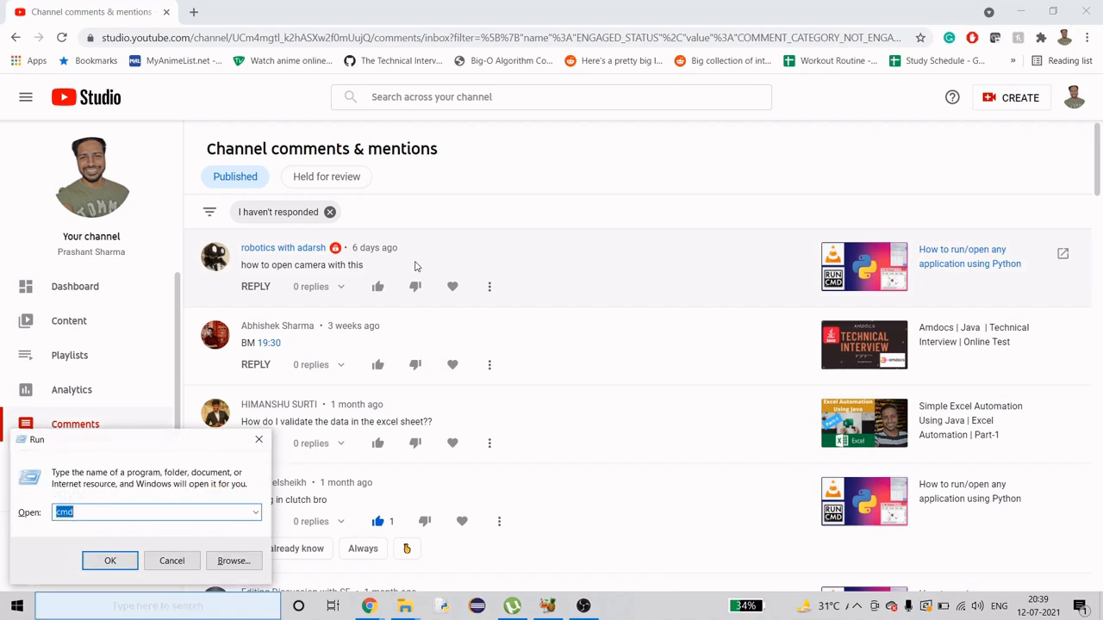
left_click(110, 561)
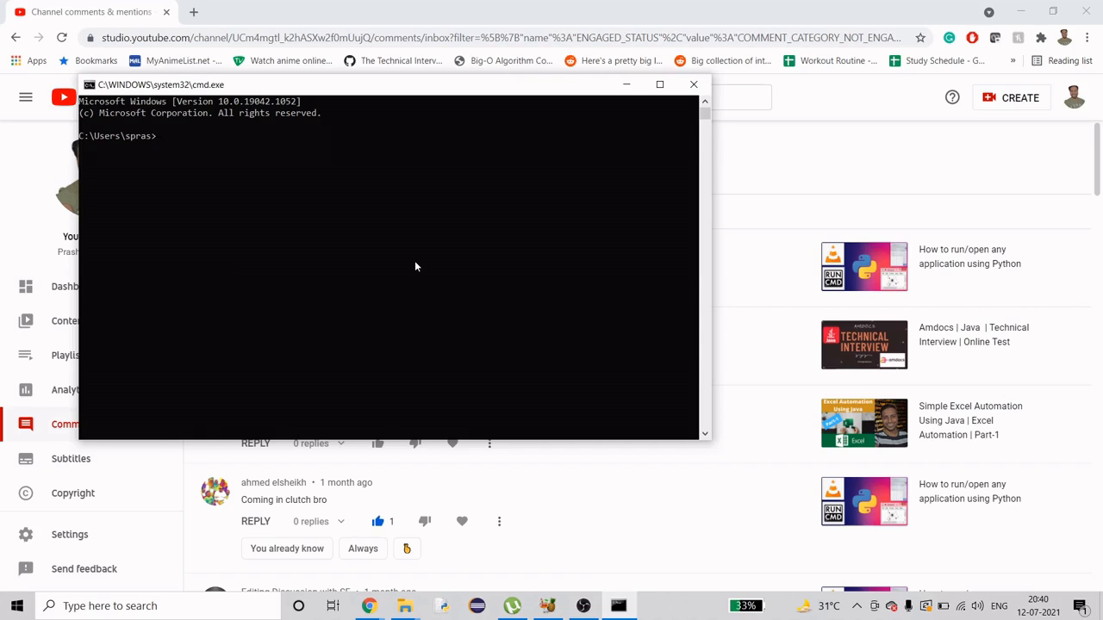
Step: Run 'start microsoft.windows.camera:' at the prompt to launch the Camera app
type("start")
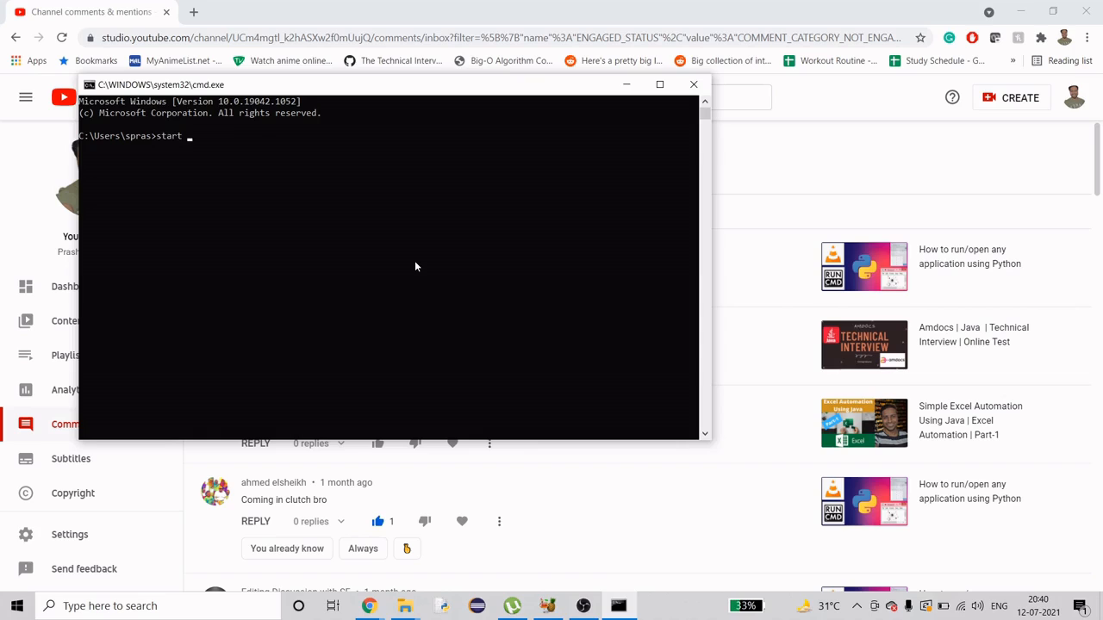
type("micros")
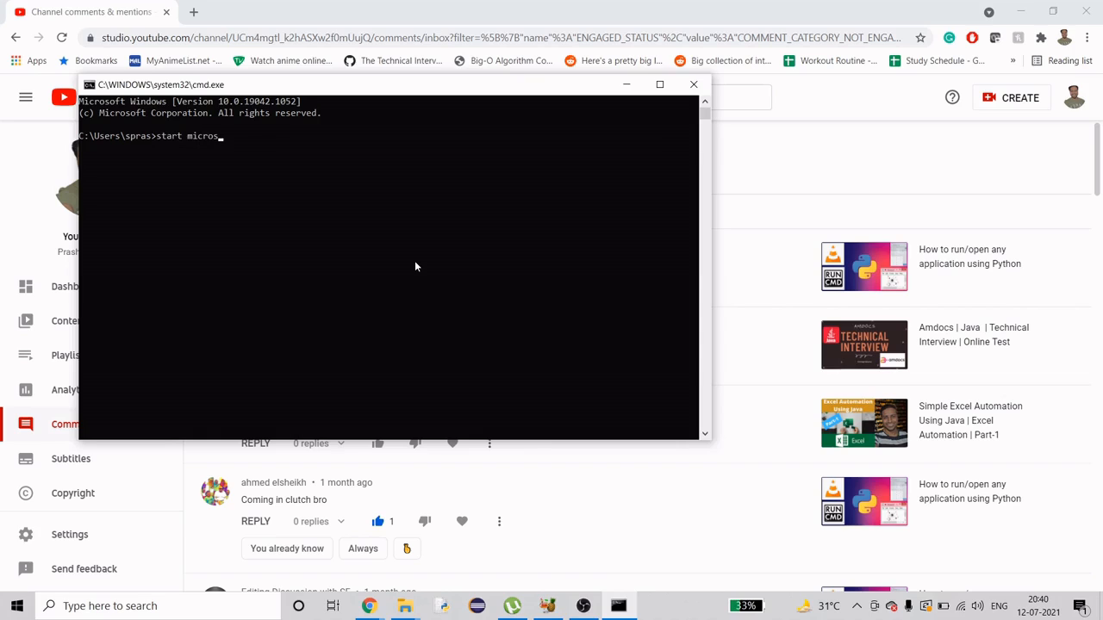
type("f4")
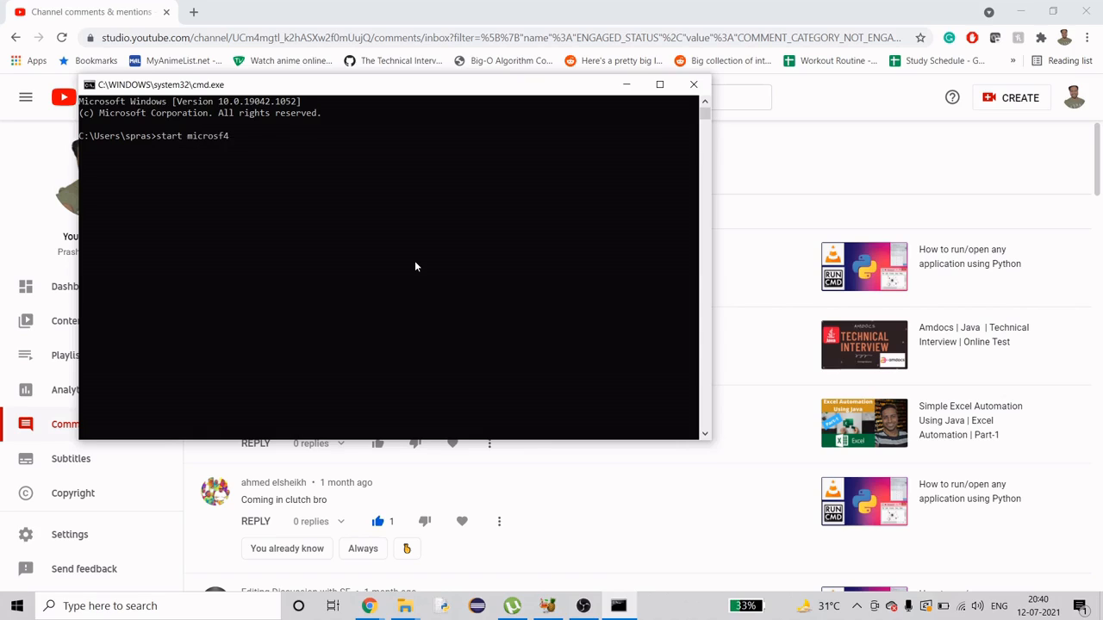
key("Backspace")
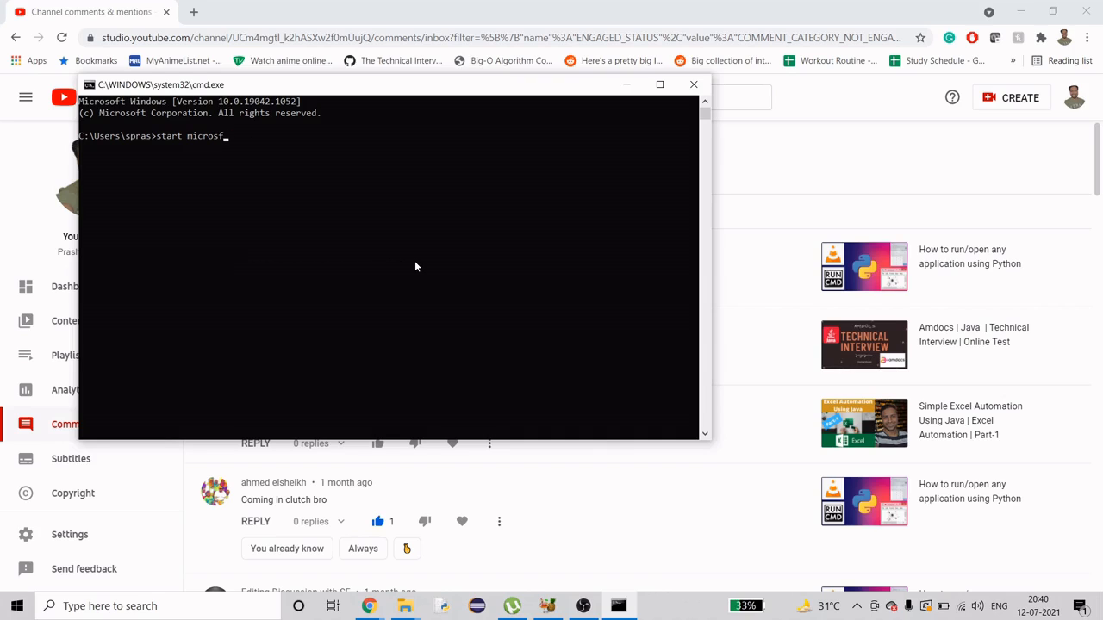
type(".windows.camera:")
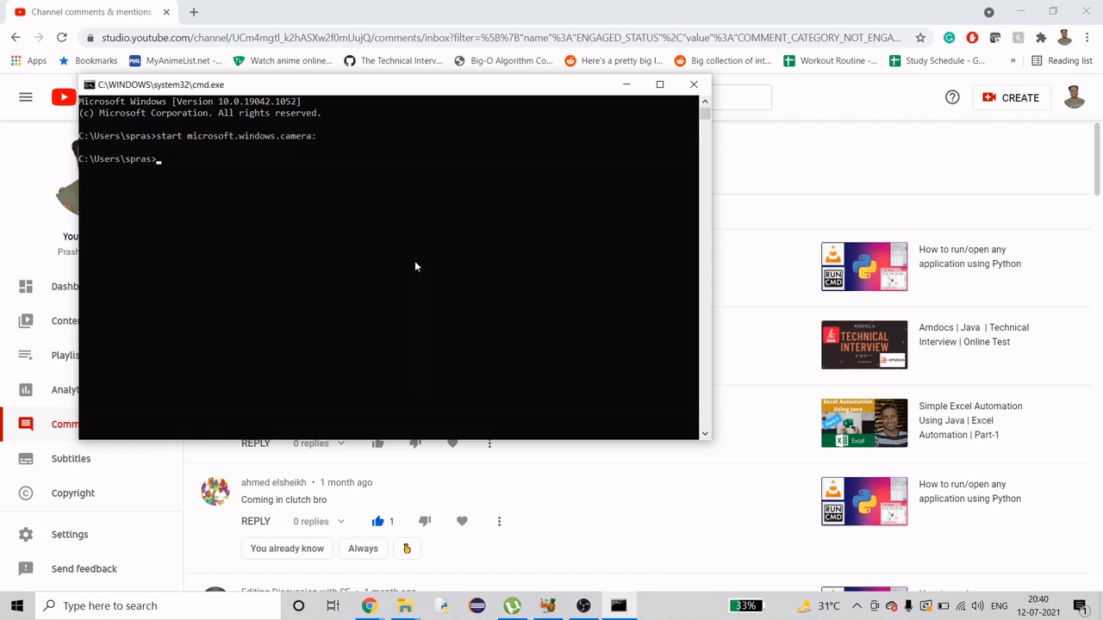
mouse_move(302, 153)
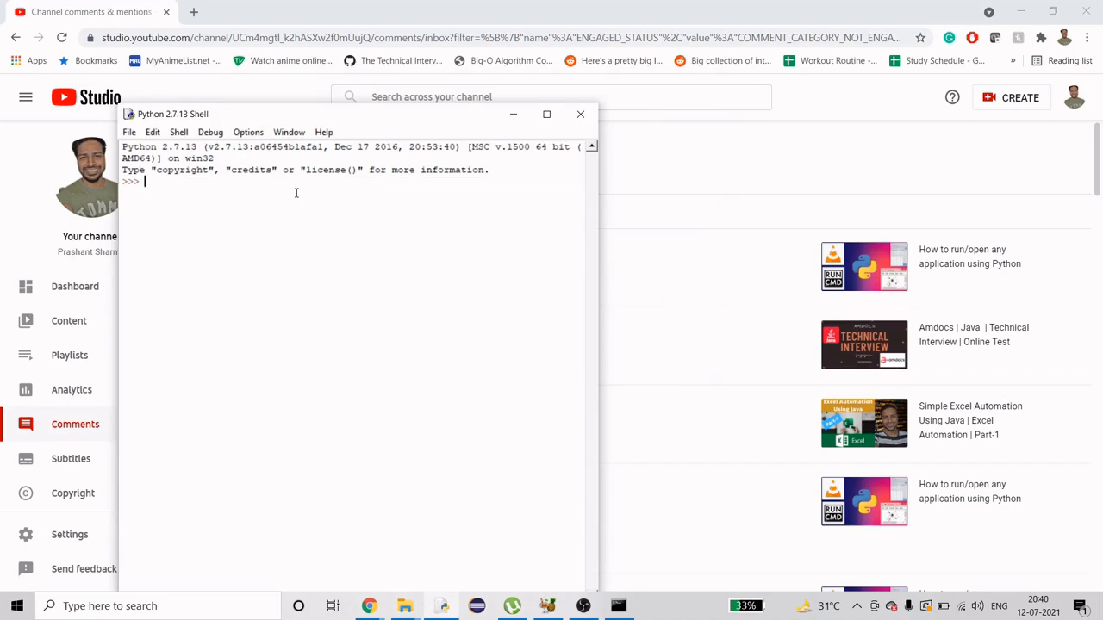
Step: Enter import os, then os.system("start microsoft.windows.camera:") in the IDLE shell
type("import")
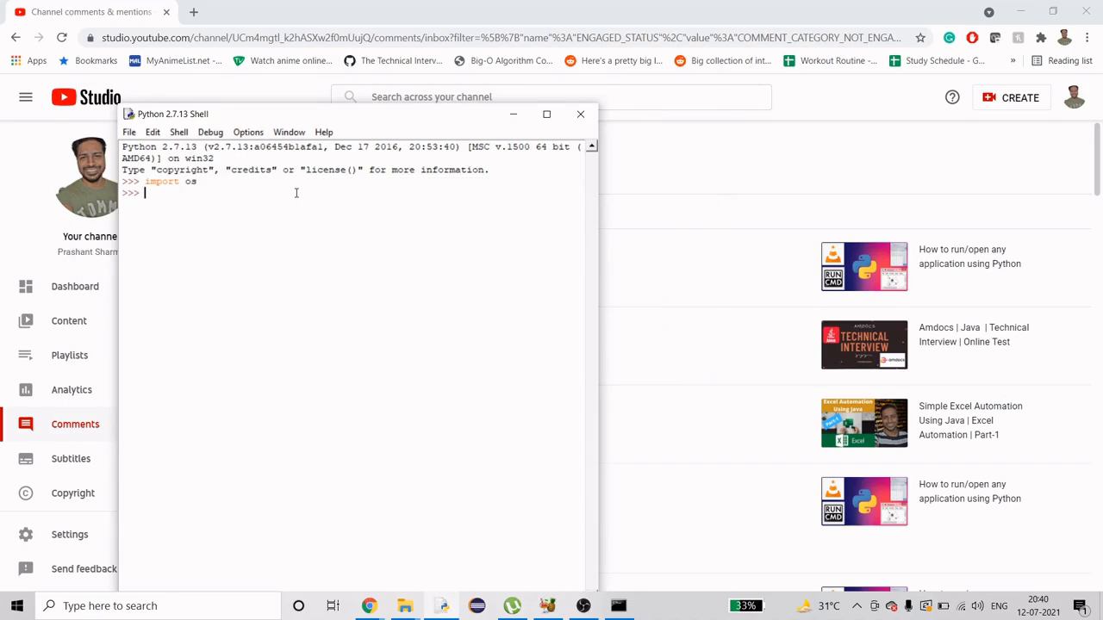
type("os.")
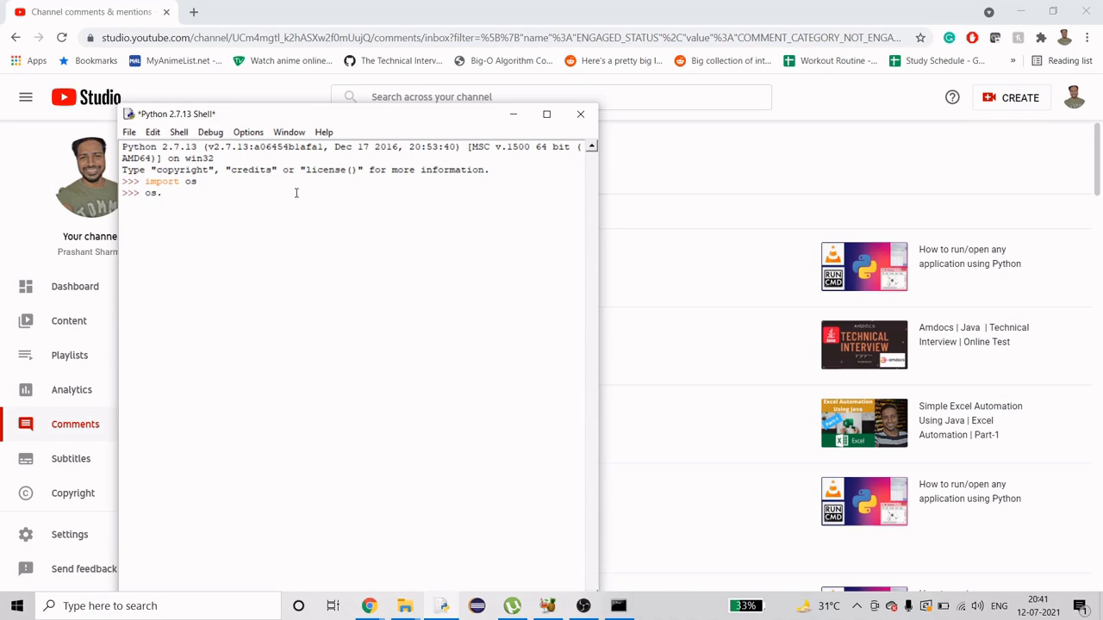
type("system(\"")
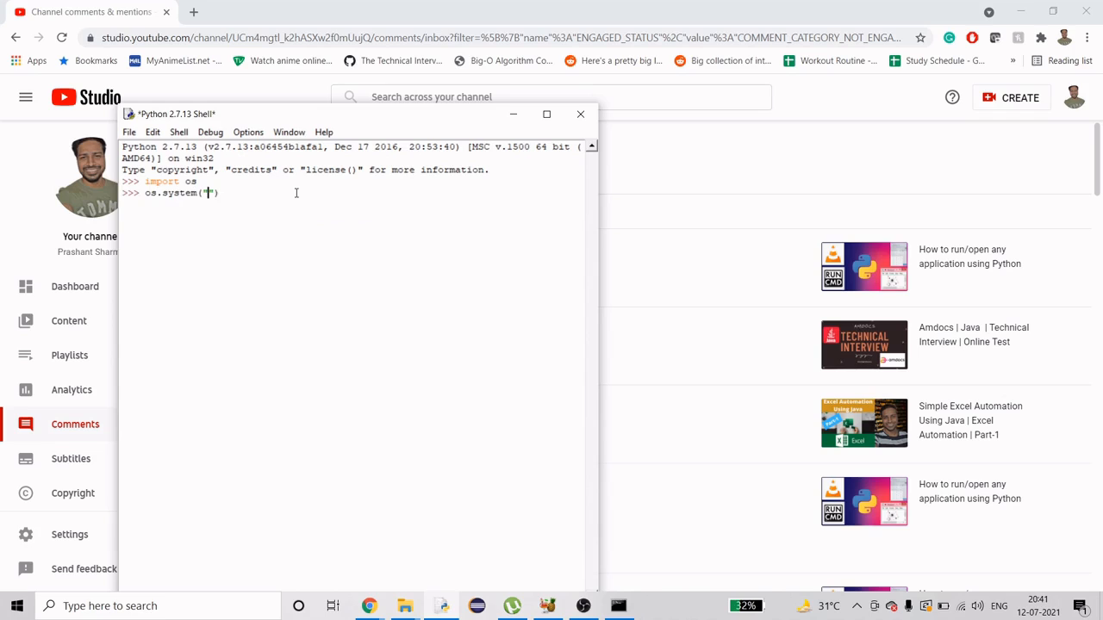
type("start")
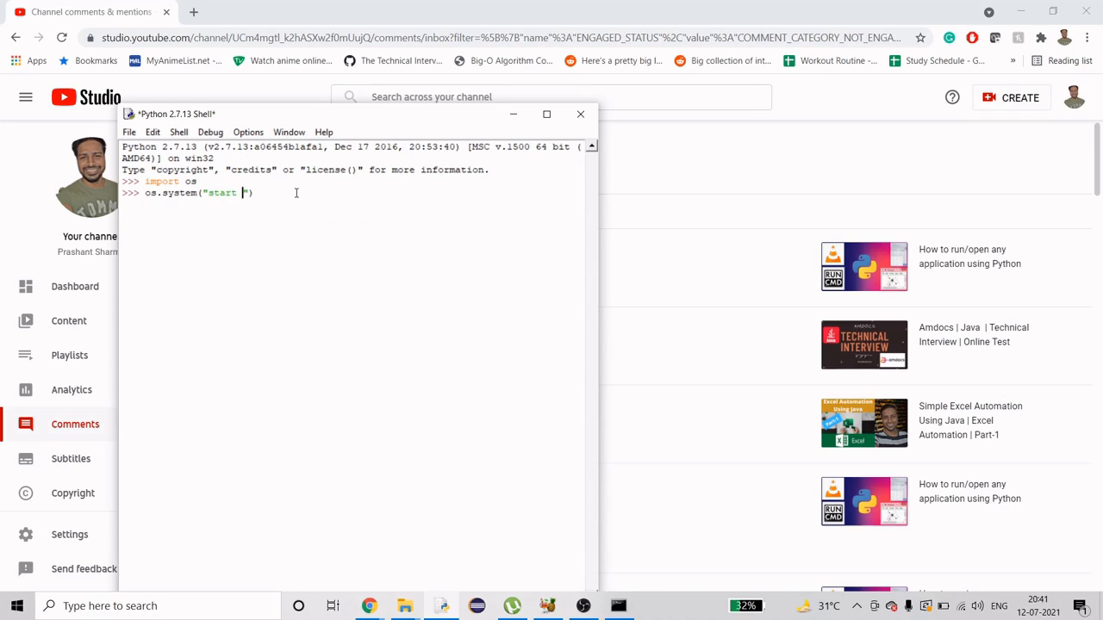
type("microsoft.windows.")
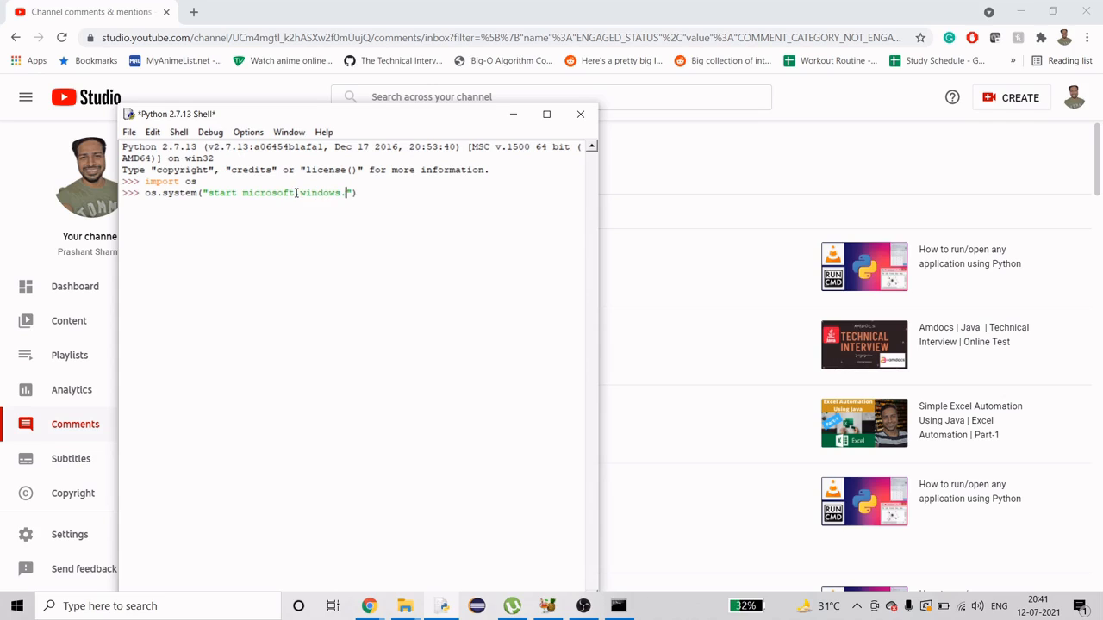
type("camera:")
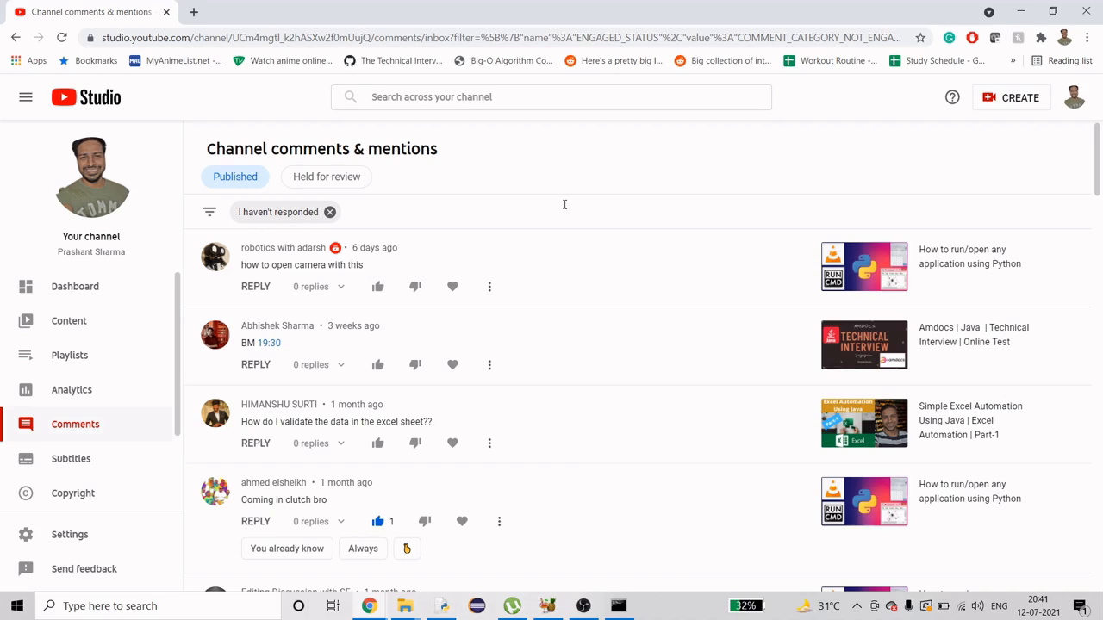
mouse_move(565, 205)
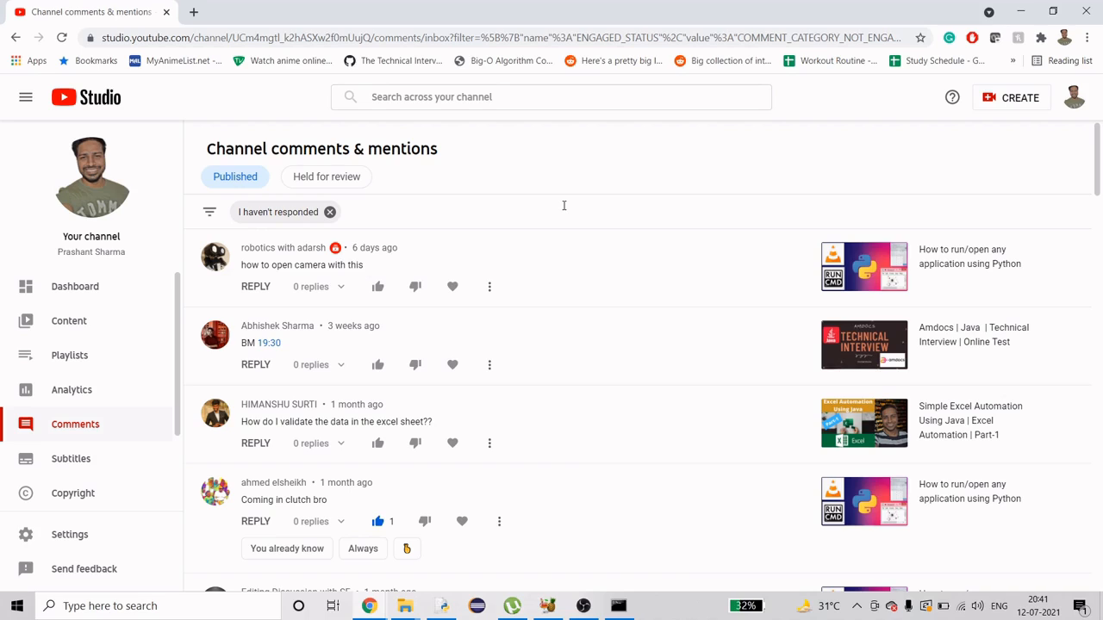